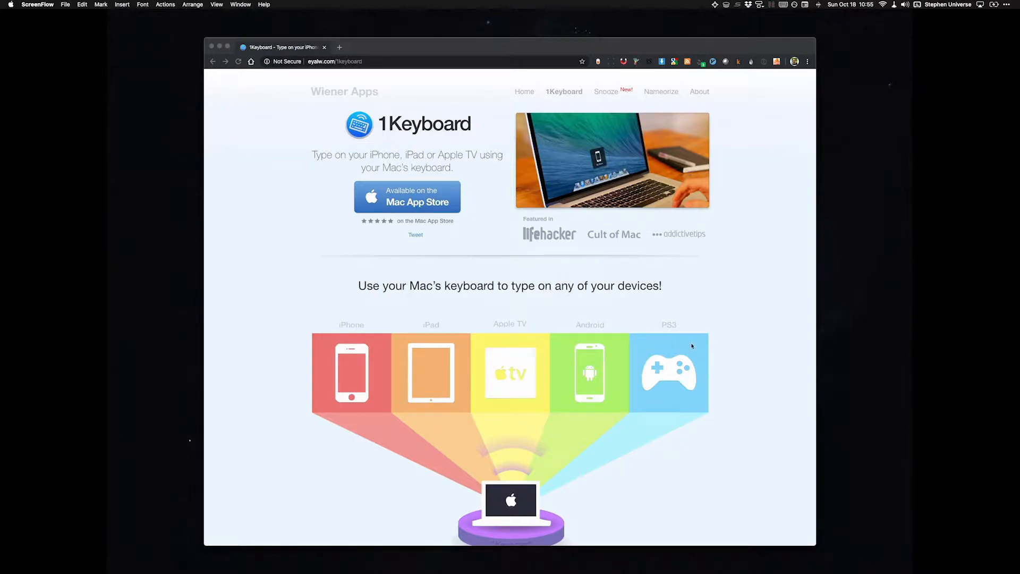
Show the 1Keyboard device preferences from its menu bar icon
click(813, 8)
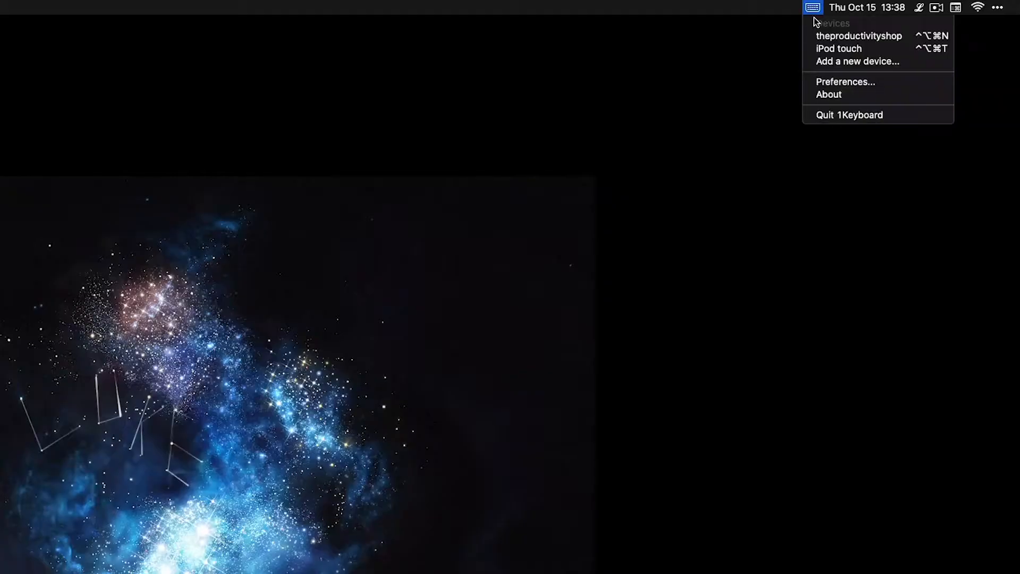
mouse_move(861, 82)
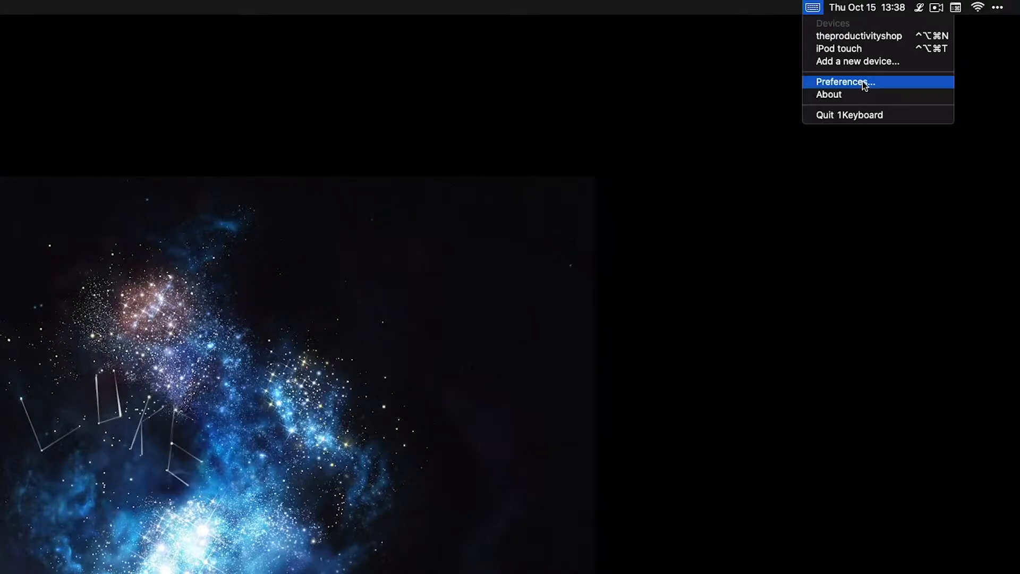
click(846, 82)
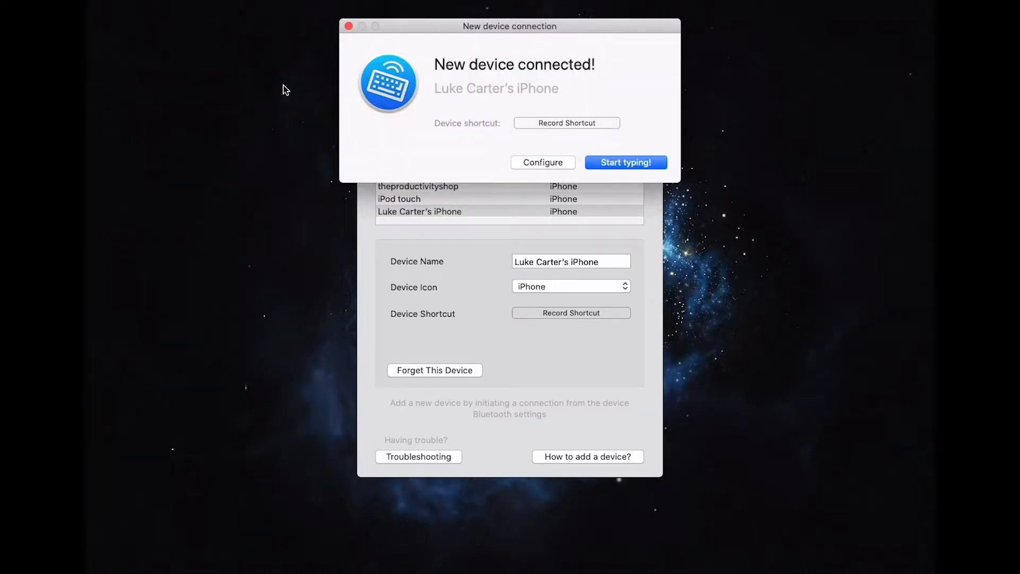
Record a device shortcut for the new iPhone and start typing on it
click(567, 123)
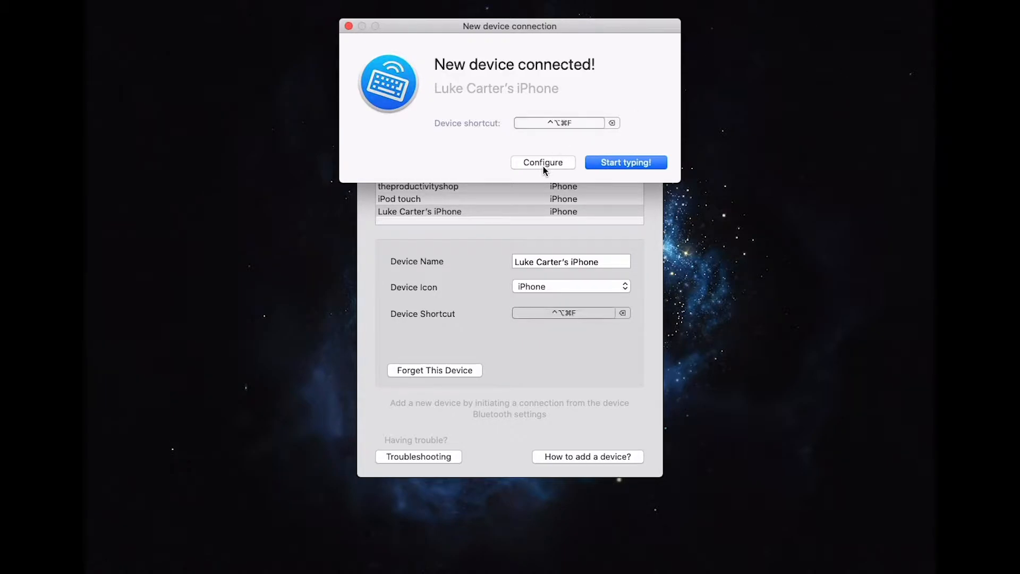
mouse_move(625, 161)
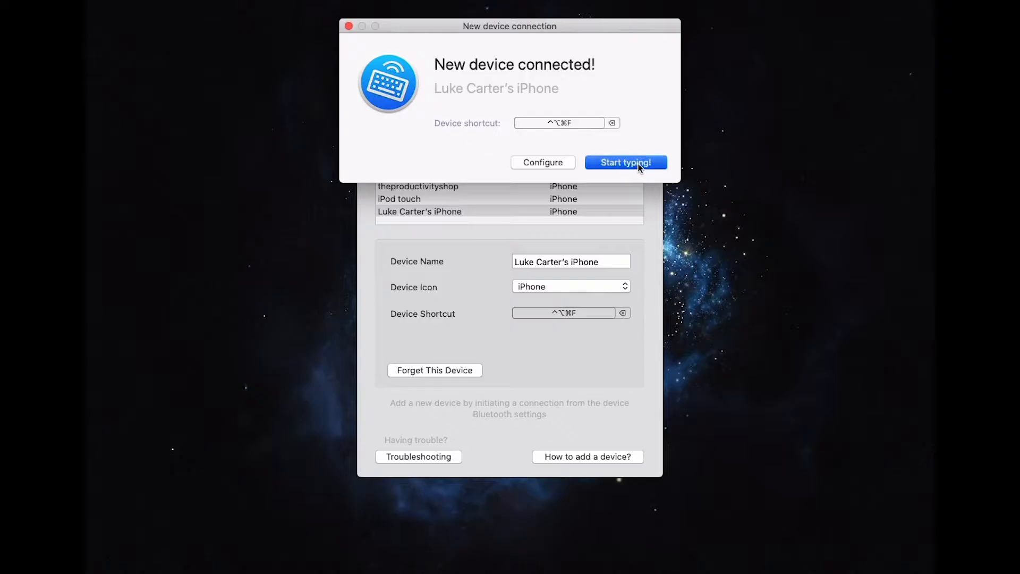
click(623, 162)
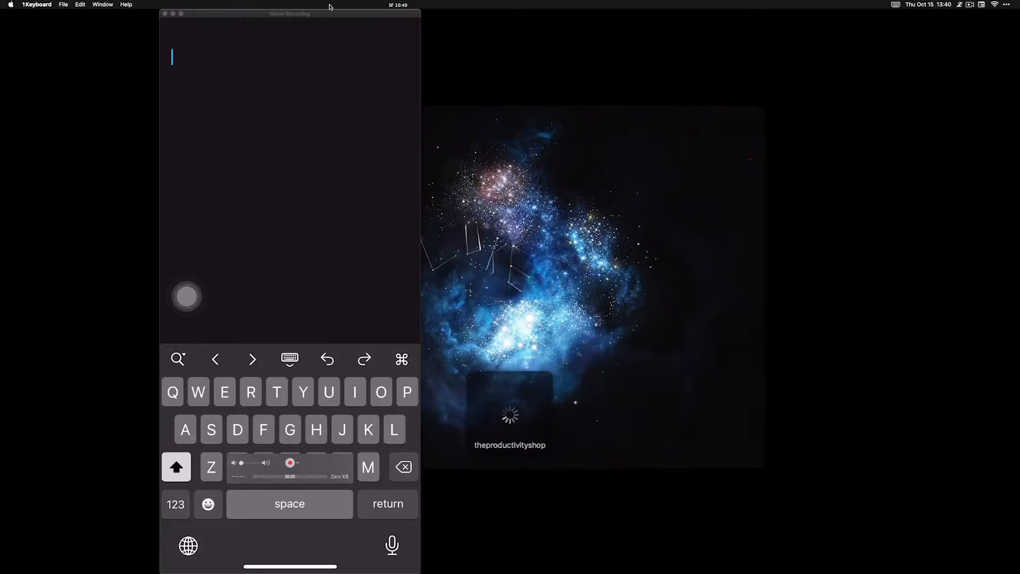
Connect to the theproductivityshop iPhone and type 'It will start typ' from the Mac
click(289, 358)
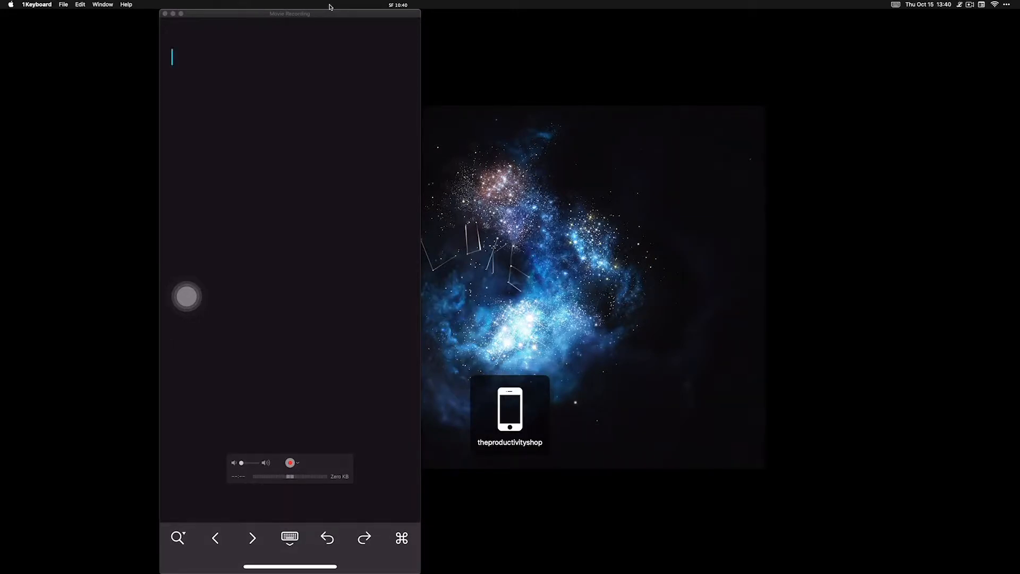
text(It will start typ)
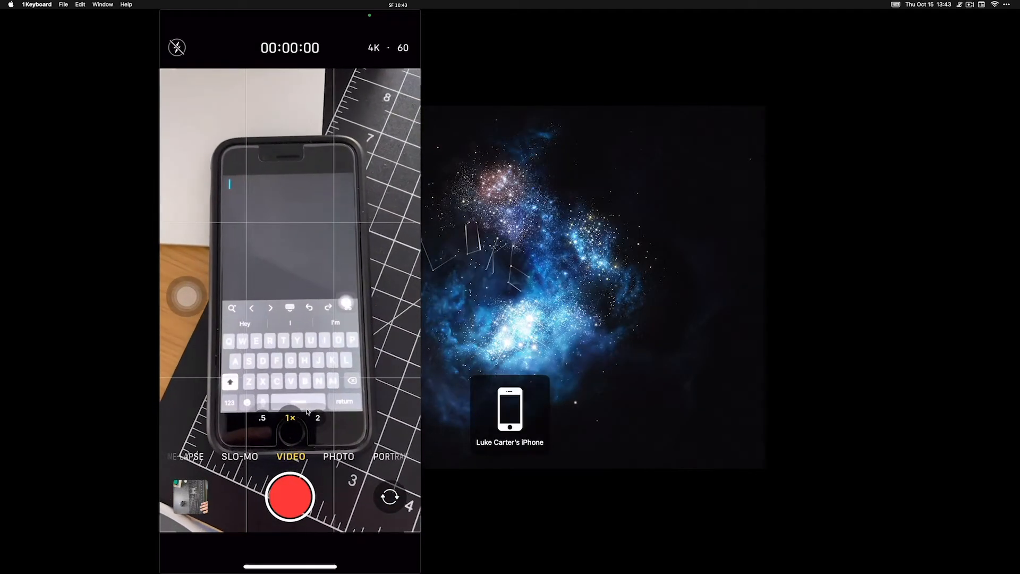
Type 'This is the Productivity Shop' onto the newly paired iPhone
text(This is the Productivity Shop)
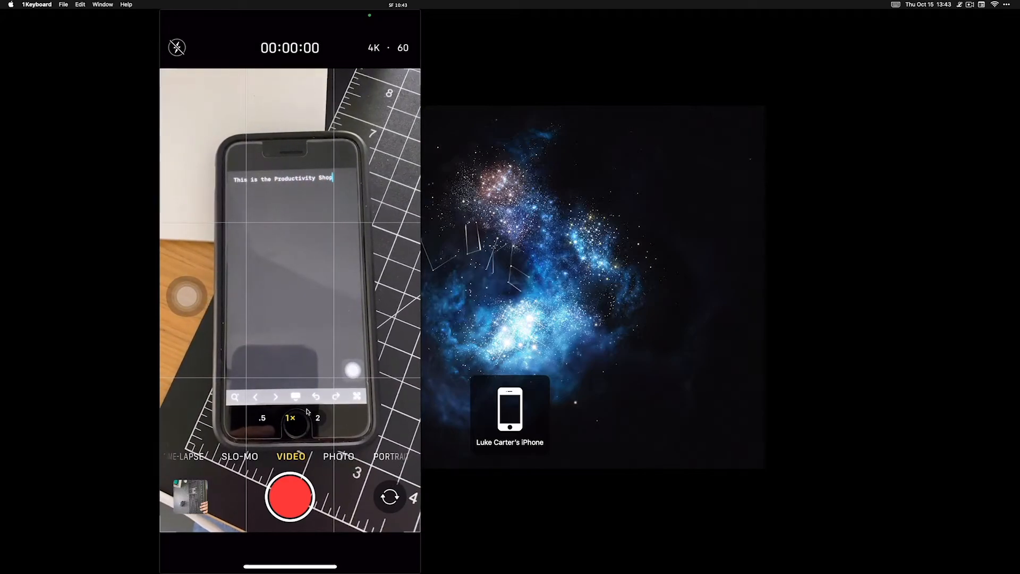